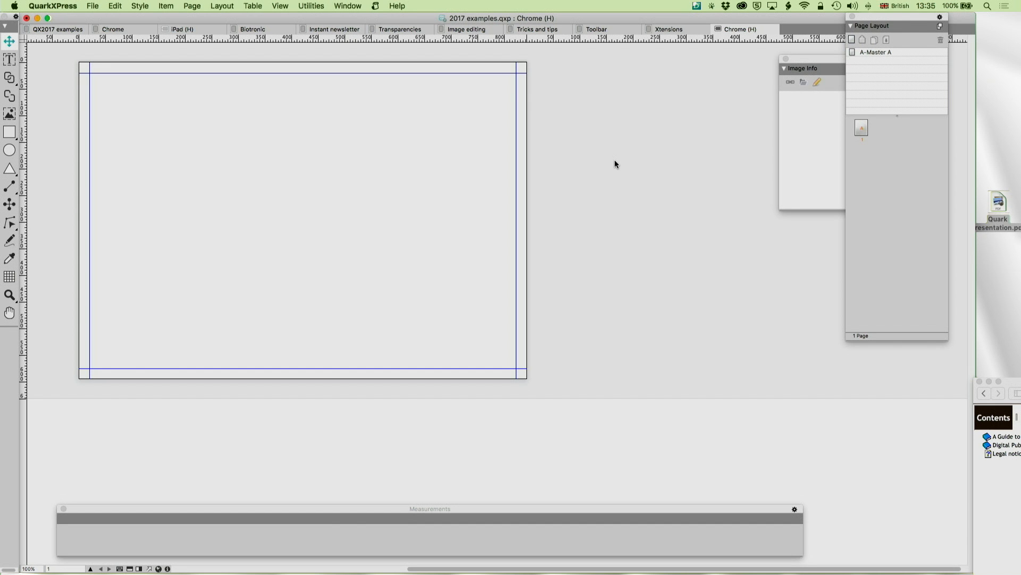
Step: Switch from QuarkXPress to the open PowerPoint presentation
key(cmd+tab)
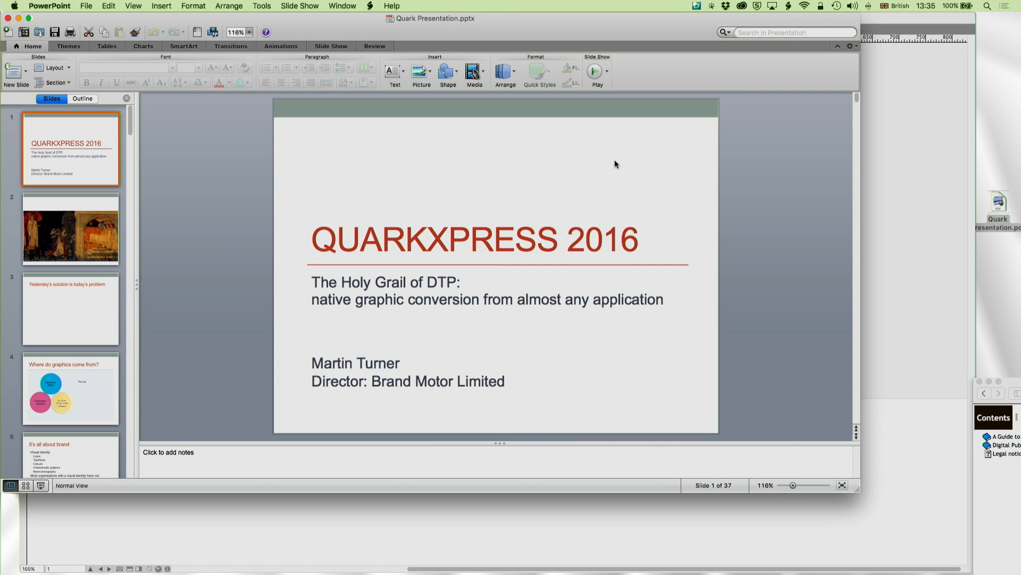
mouse_move(752, 25)
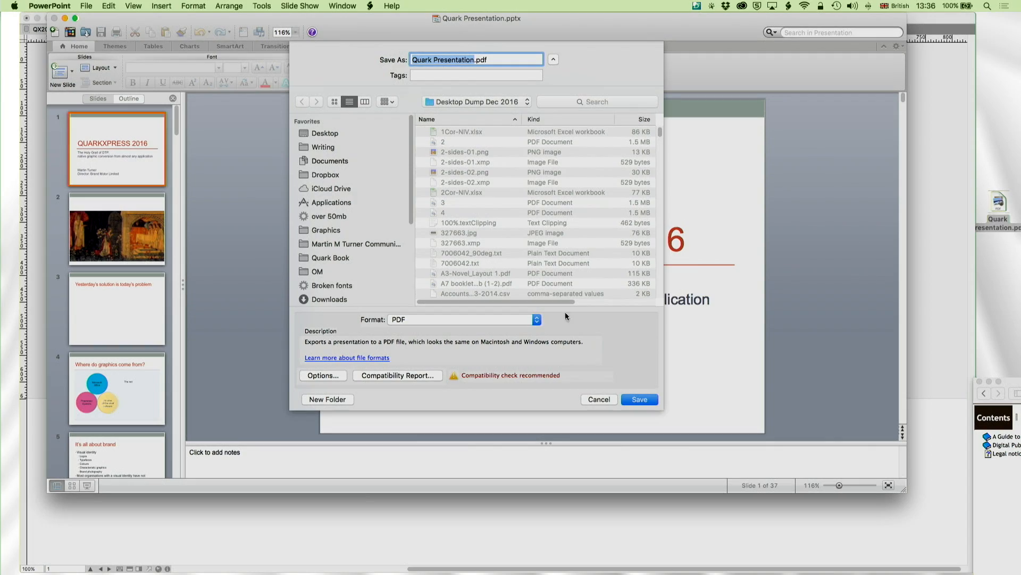
Step: Save the deck as PDF, then draw an 802 × 555 px picture box filling the page margins
click(597, 399)
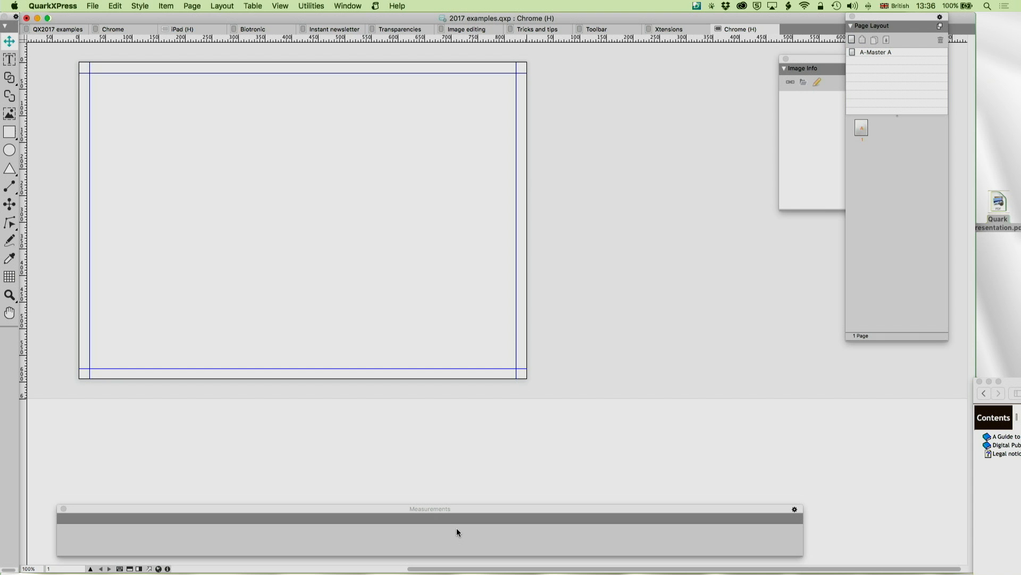
click(9, 114)
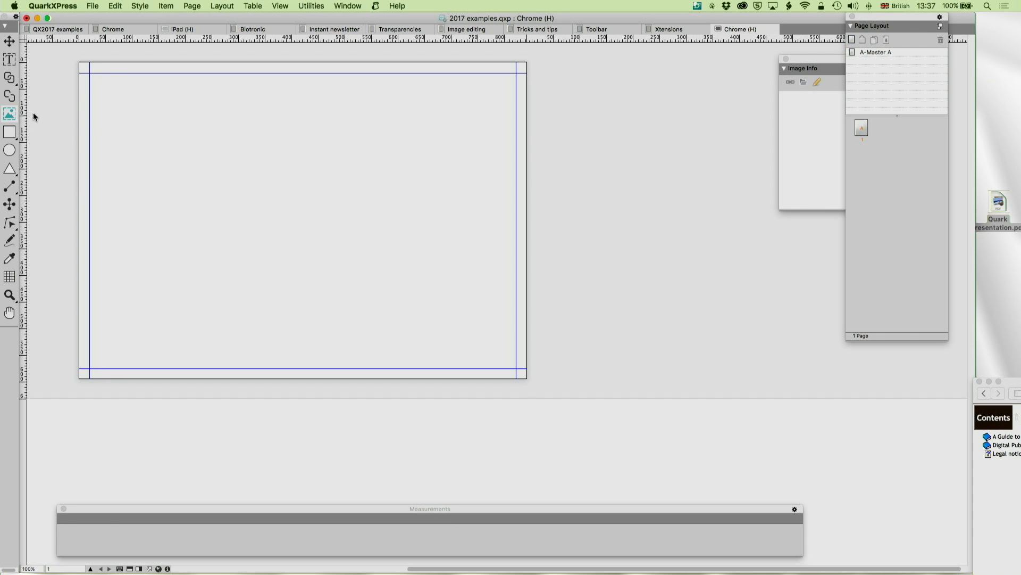
drag(92, 73, 509, 338)
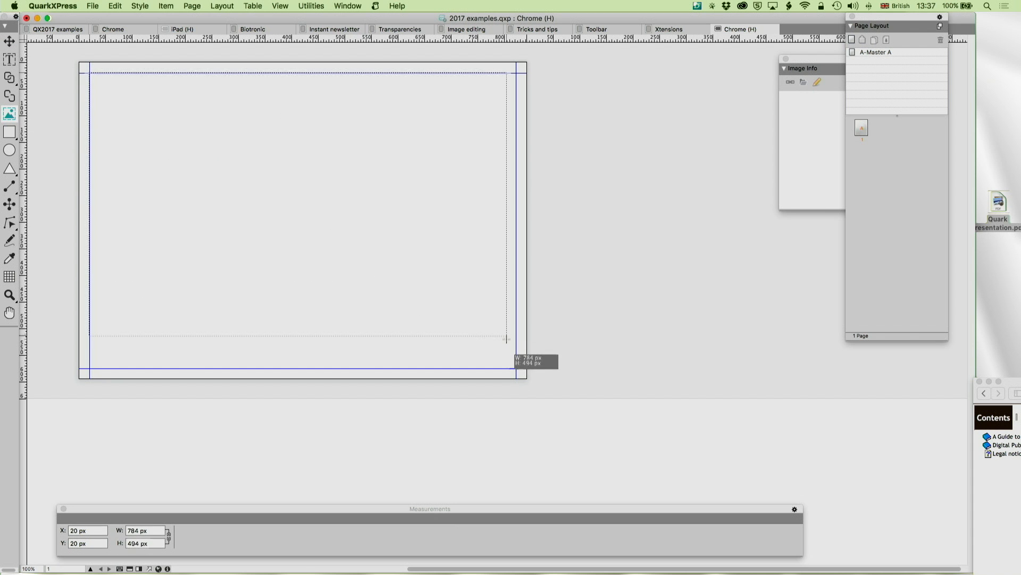
drag(506, 339, 517, 370)
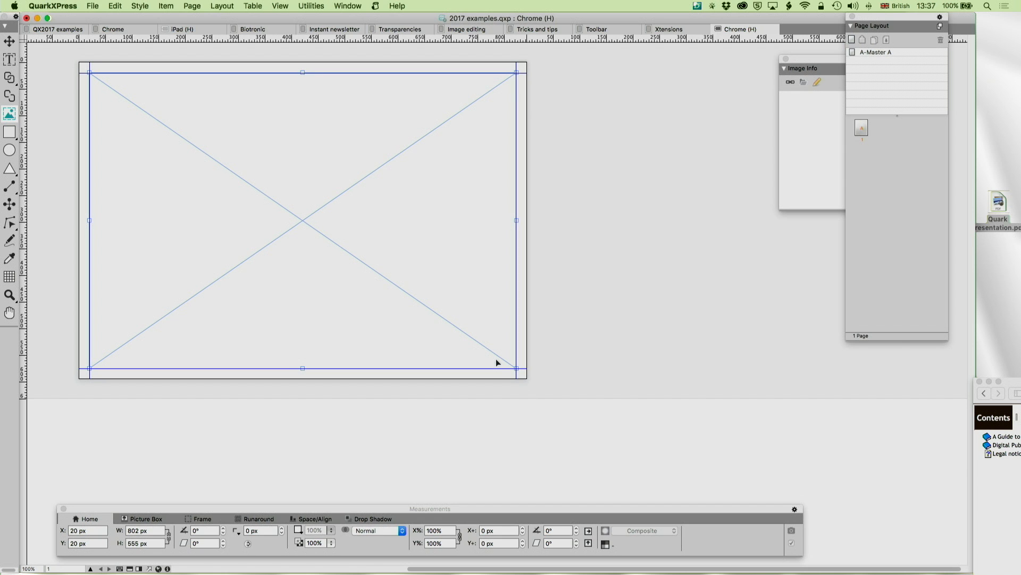
Step: Import the first page of Quark Presentation.pdf into the picture box
click(92, 5)
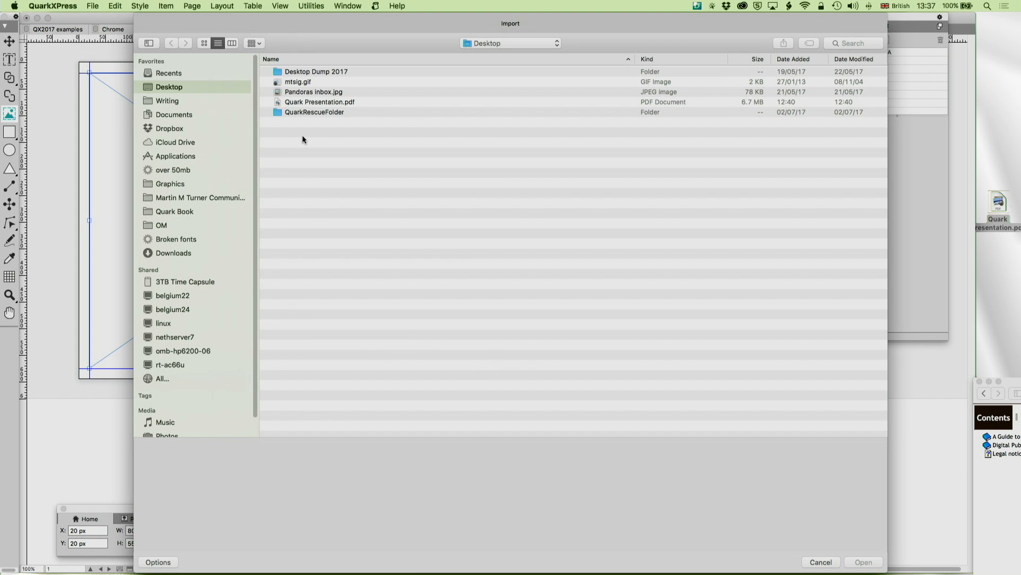
click(319, 102)
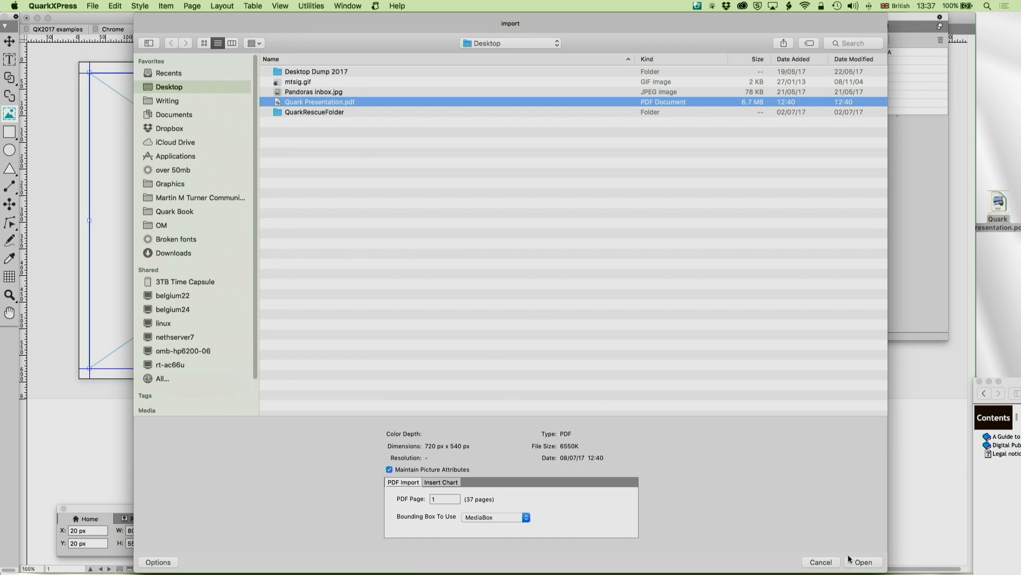
click(863, 562)
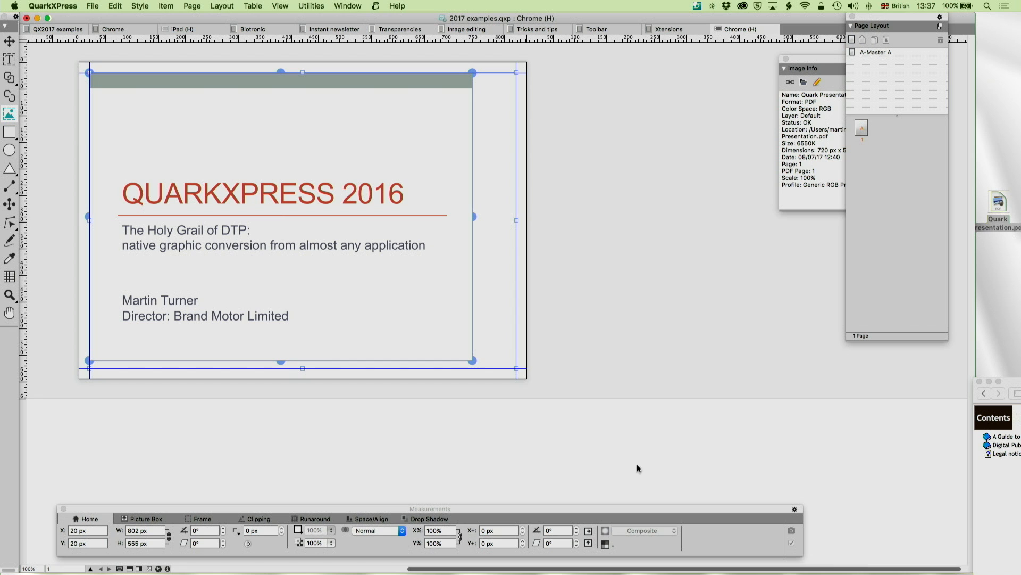
mouse_move(429, 341)
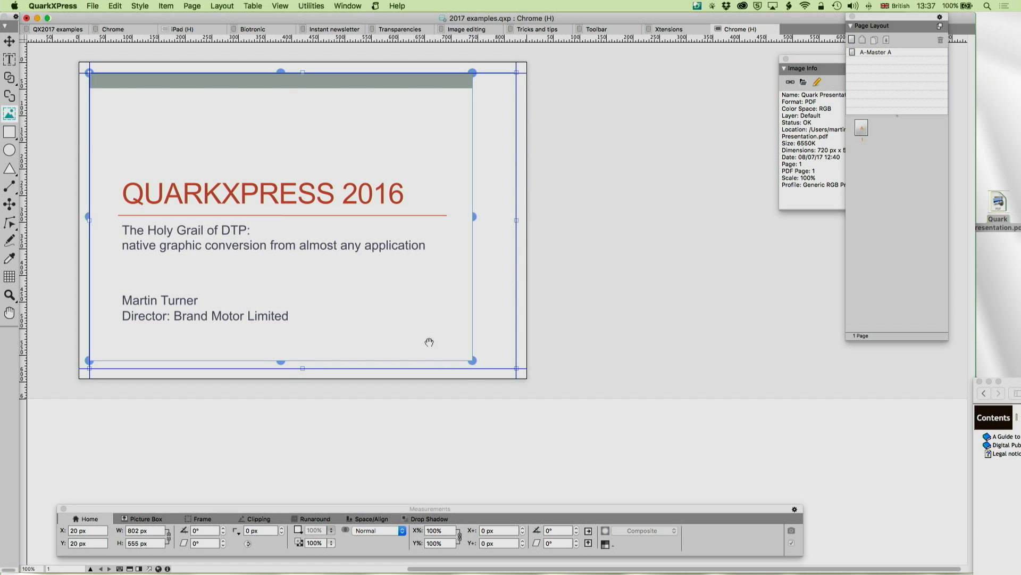
Step: Bring up the ImageGrid dialog from the Utilities menu
click(115, 7)
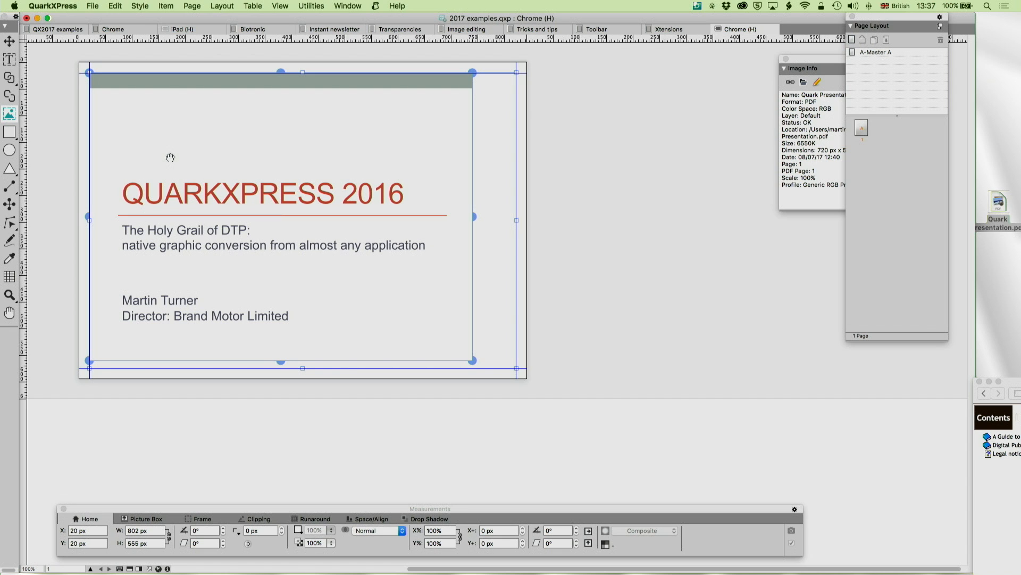
mouse_move(193, 134)
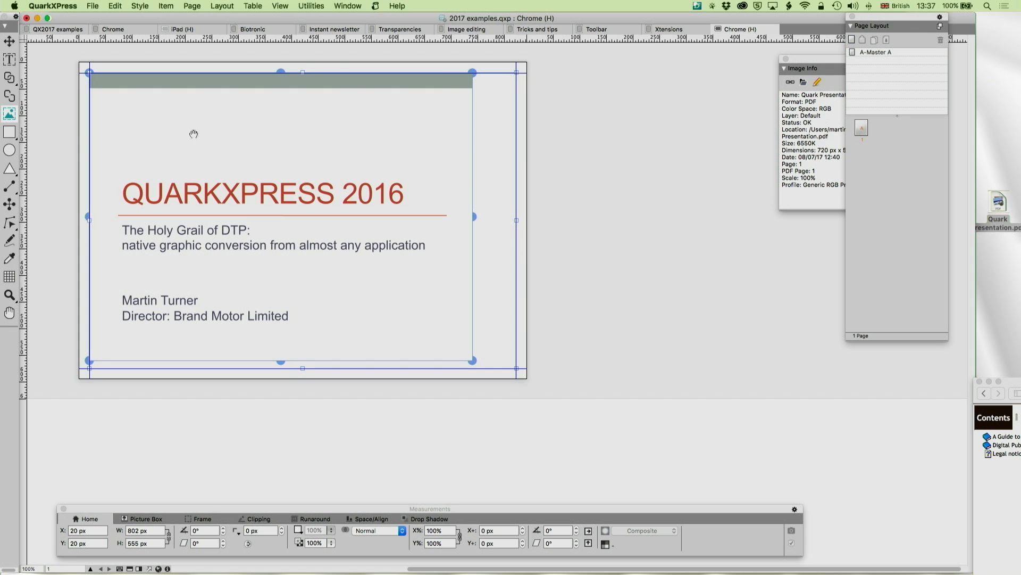
click(310, 7)
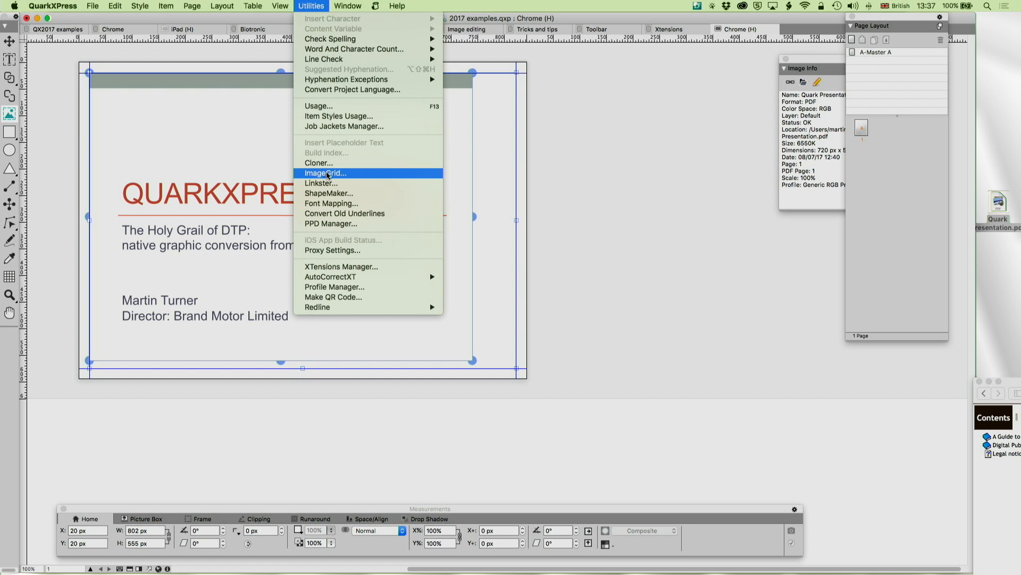
click(325, 172)
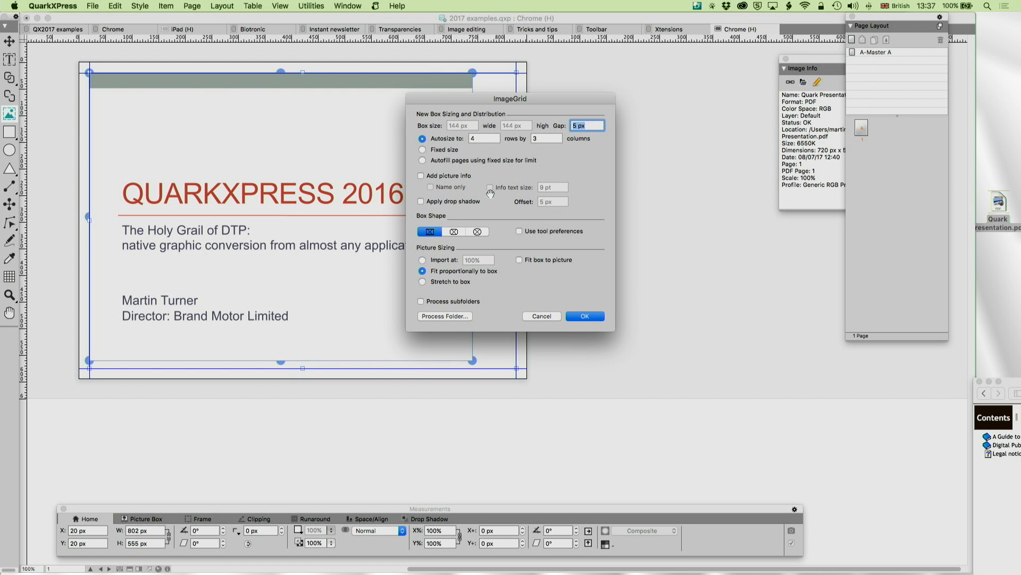